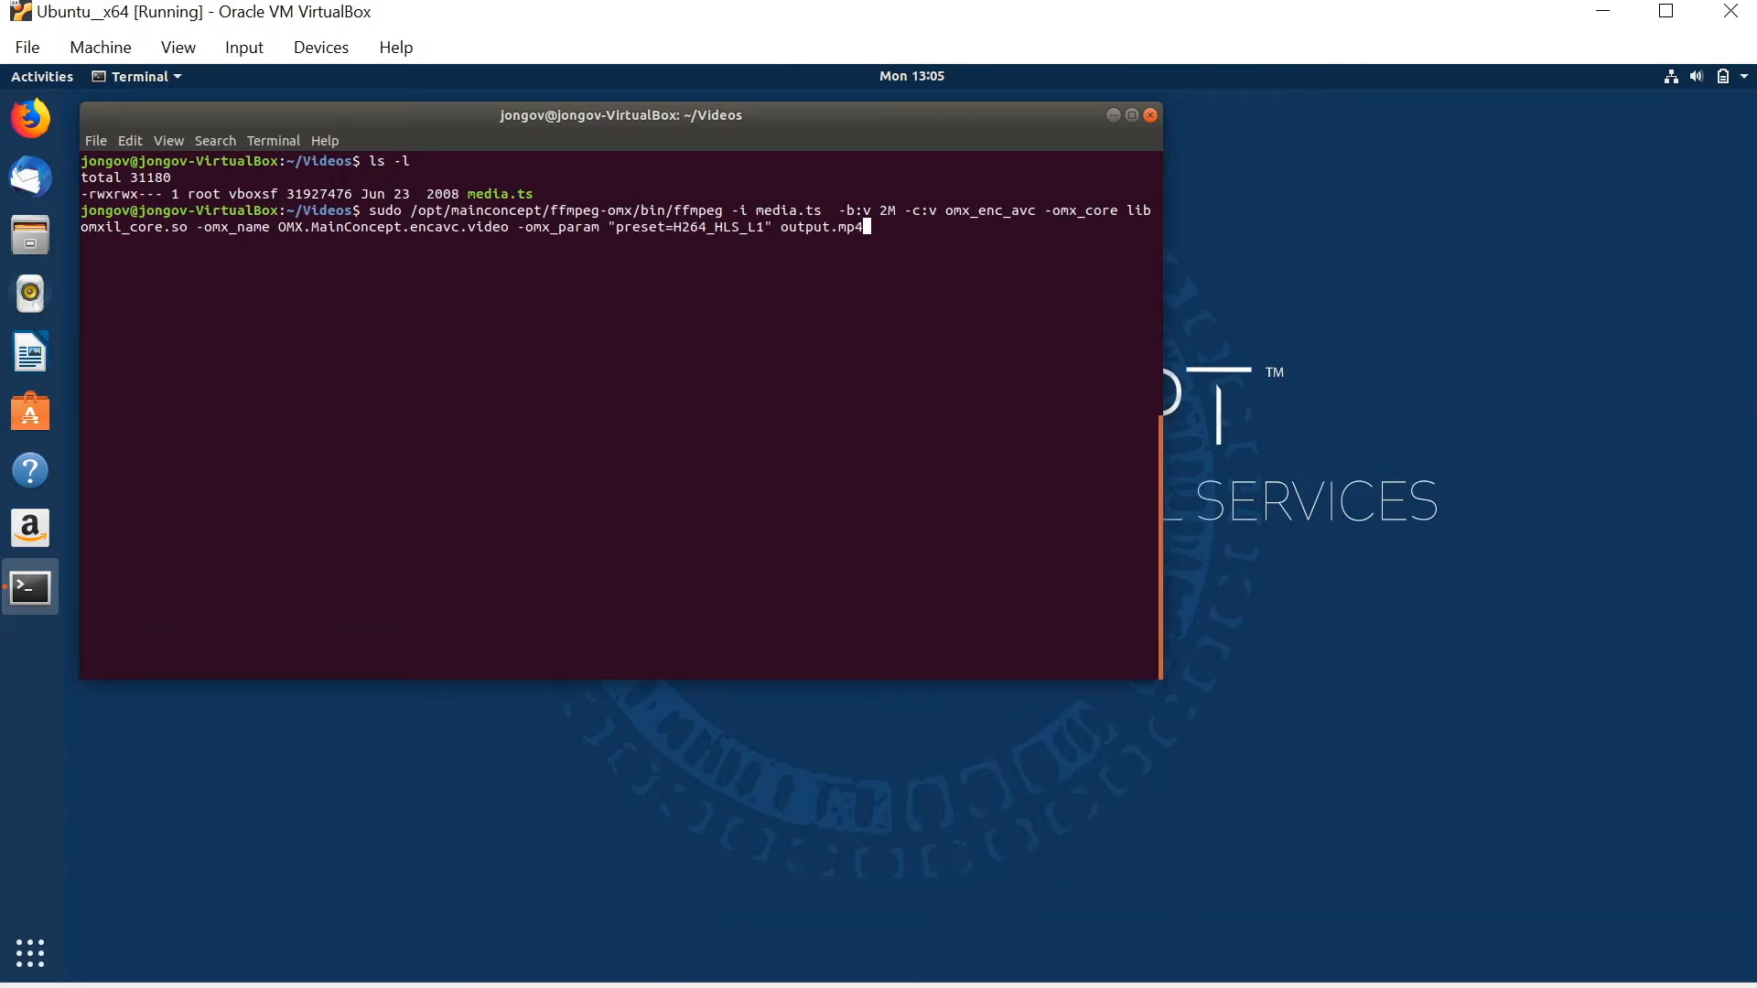
# Run the sudo ffmpeg command encoding media.ts to output.mp4 with omx_enc_avc at preset H264_HLS_L1
pyautogui.press('Return')
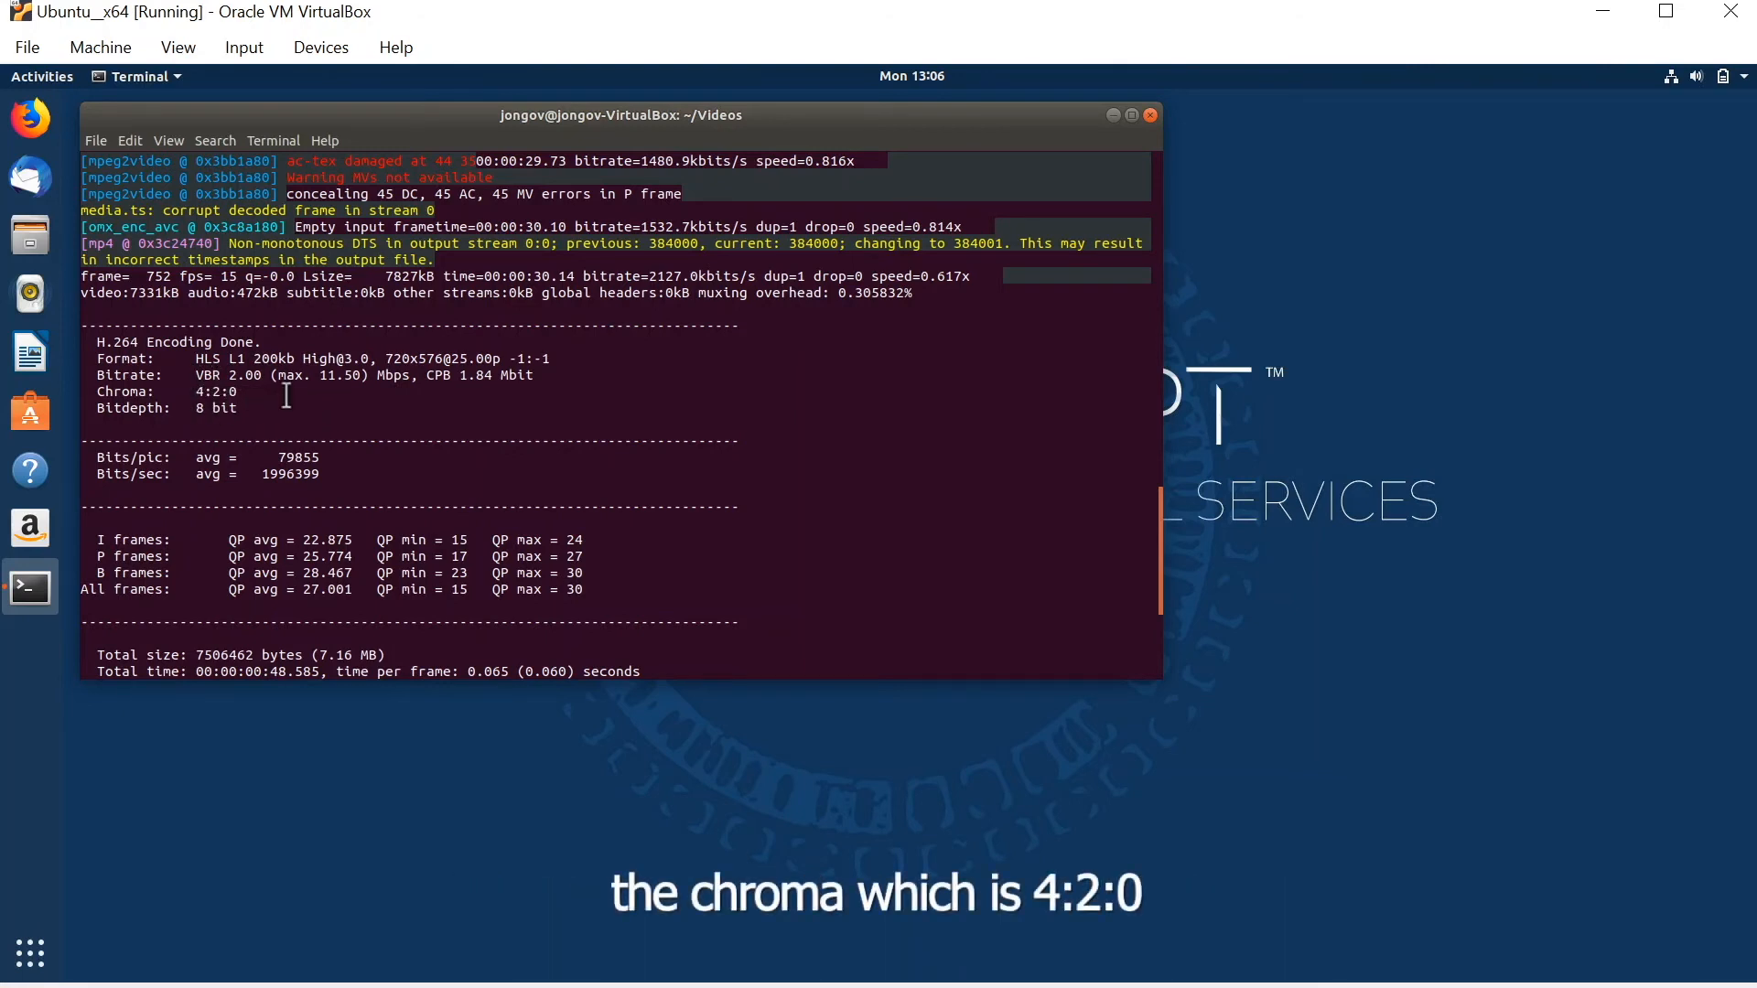
# Scroll through the encoding report down to the Average CPU load and Peak memory lines
pyautogui.scroll(-3)
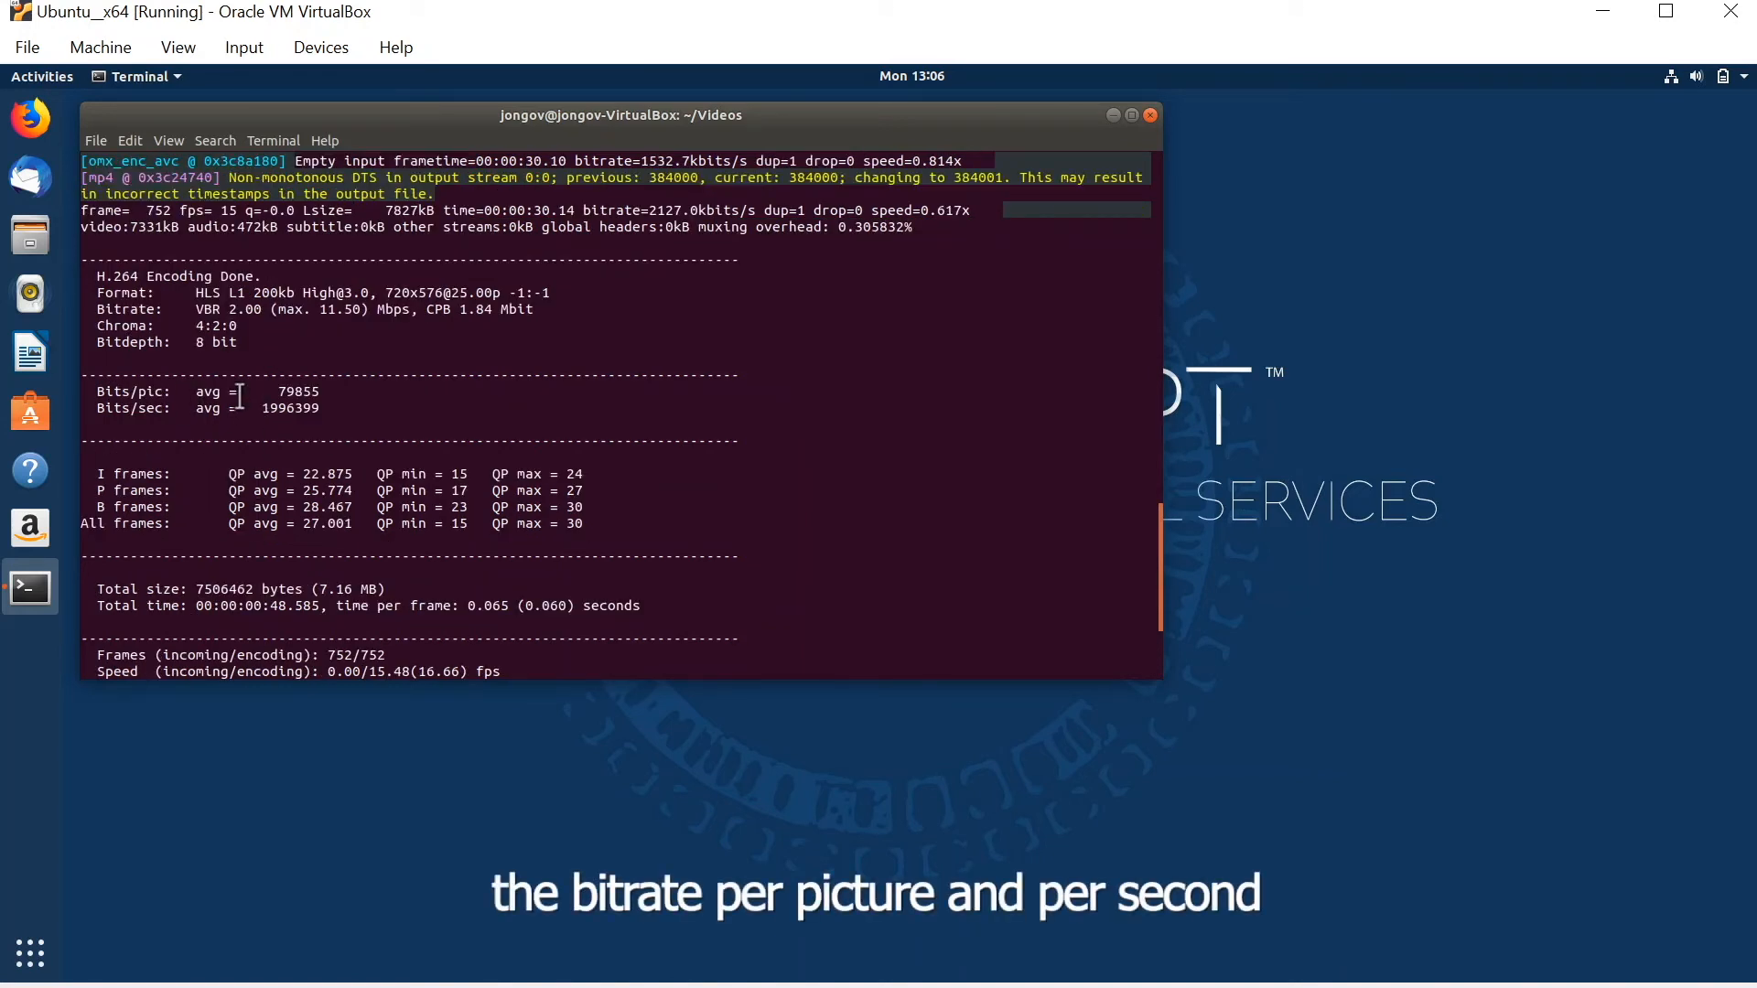
pyautogui.moveTo(260, 490)
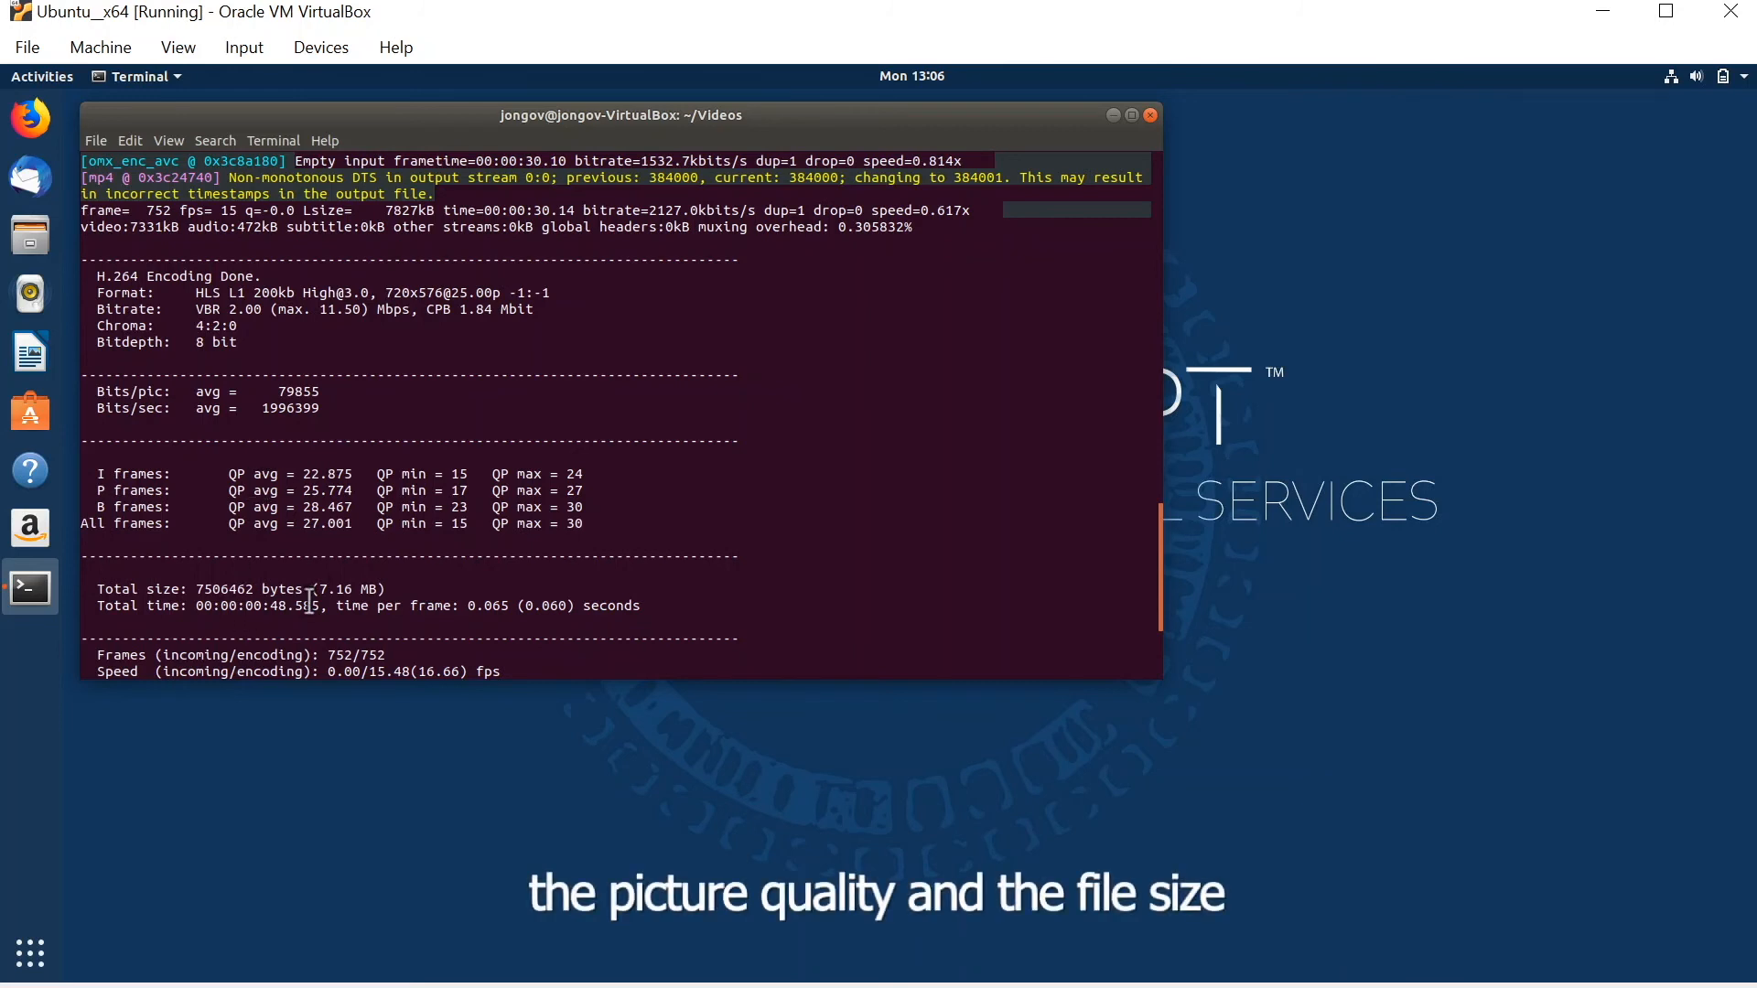
pyautogui.moveTo(809, 458)
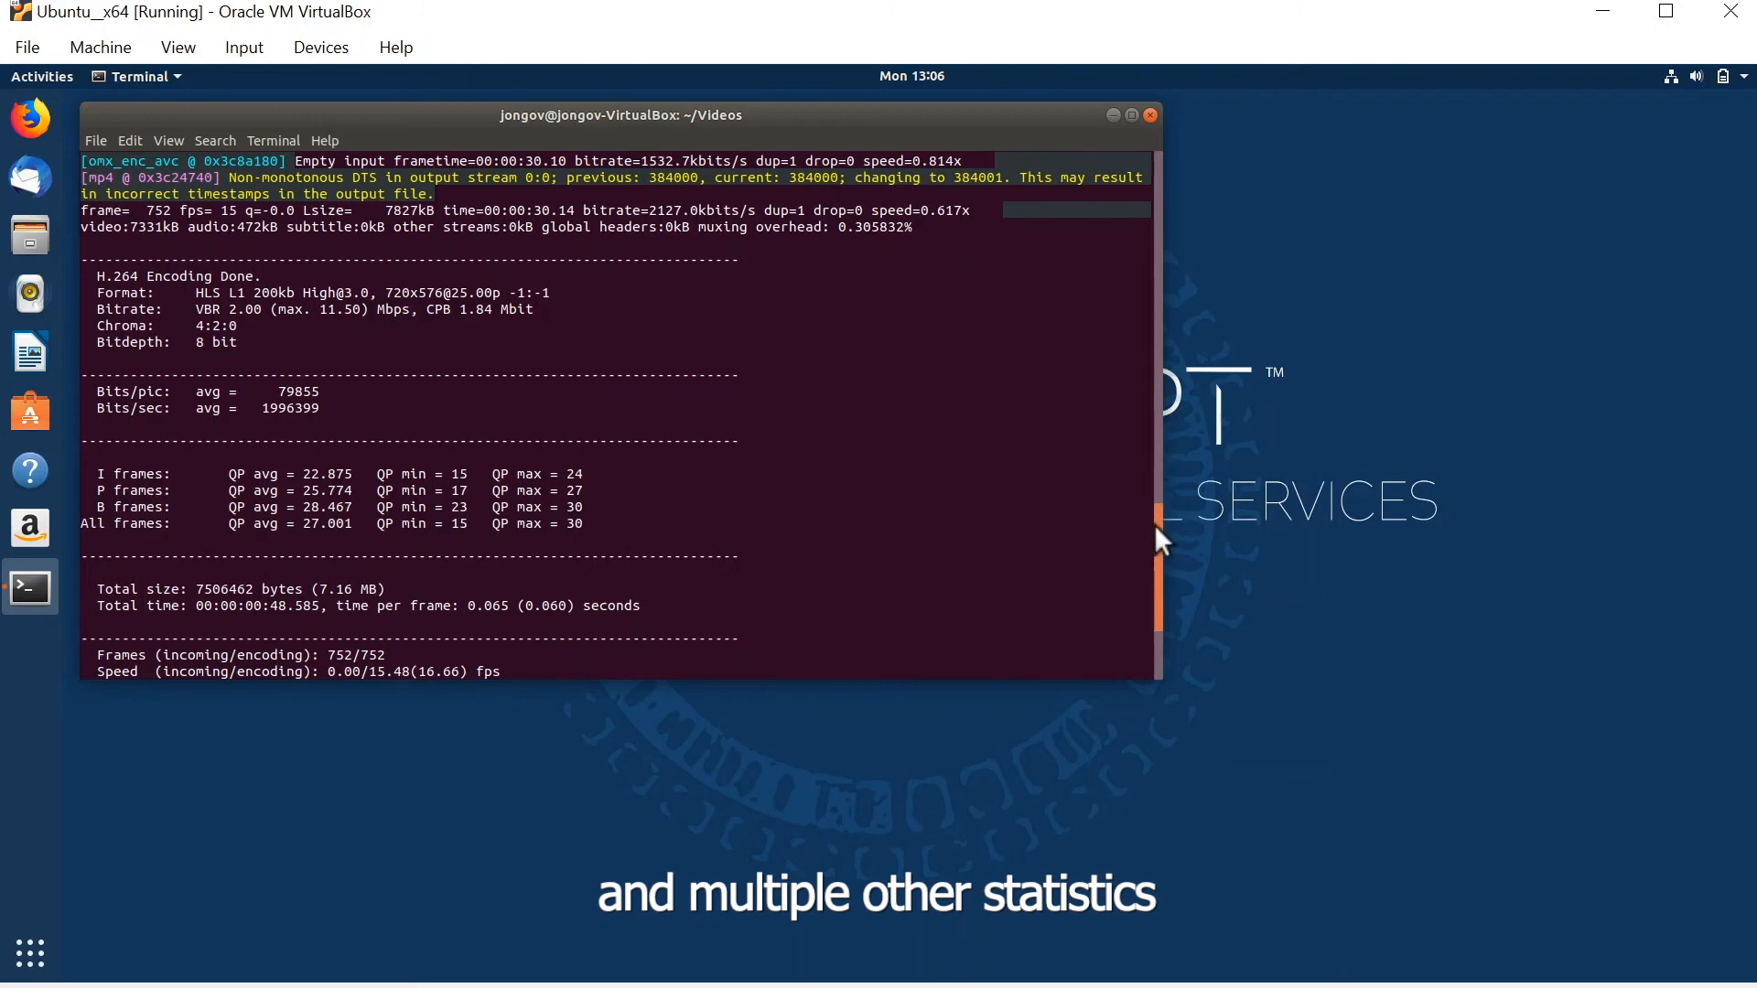
pyautogui.scroll(-3)
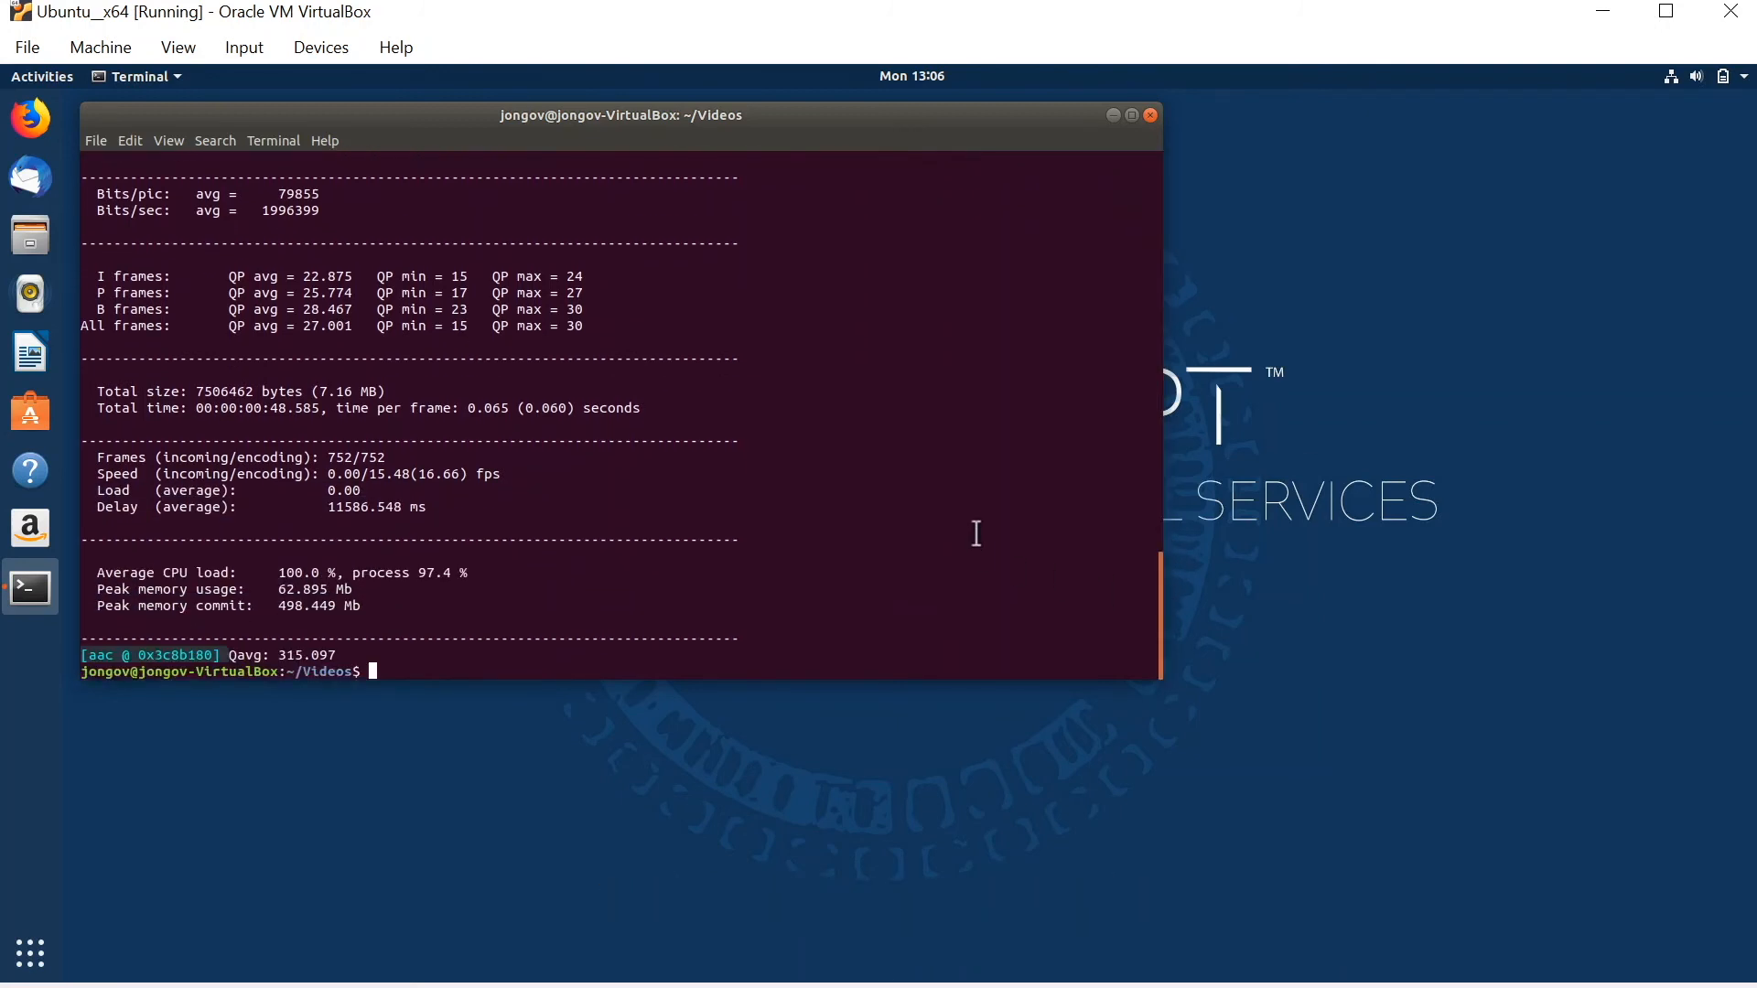